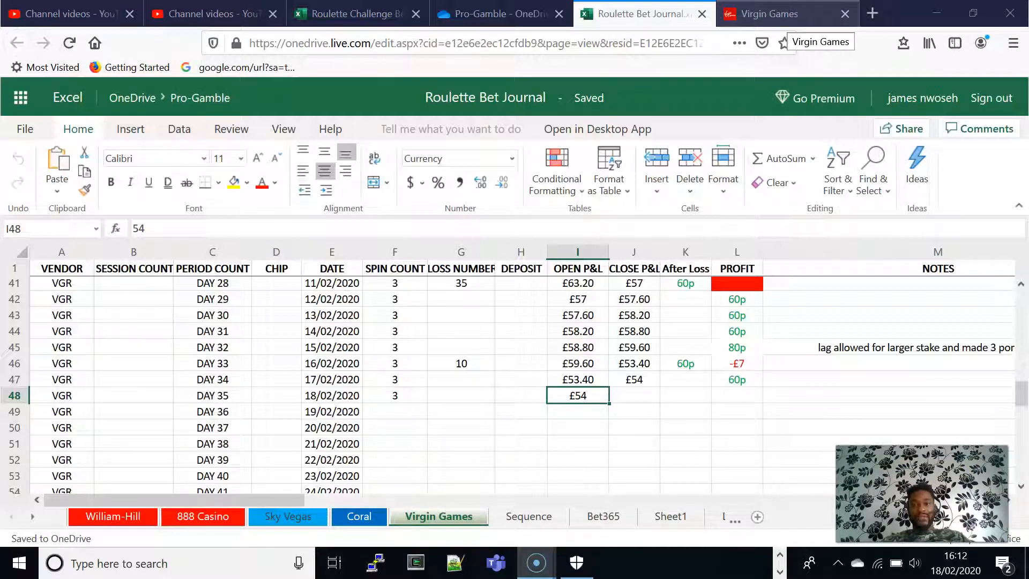
Play the Day 35 live roulette spins in Virgin Games, ending on a £55 balance
{"action": "left_click", "coordinate": [786, 13]}
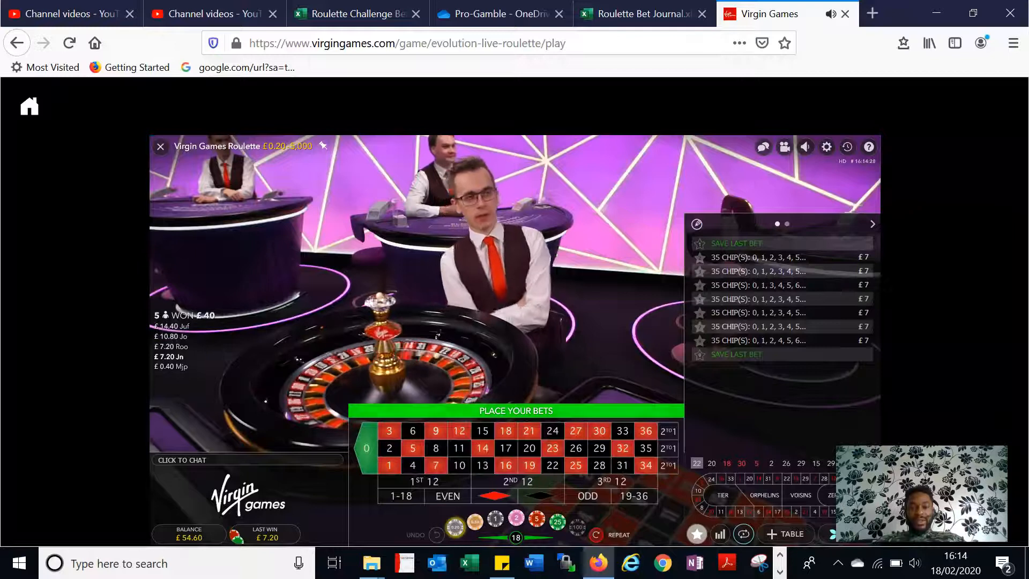
{"action": "left_click", "coordinate": [761, 299]}
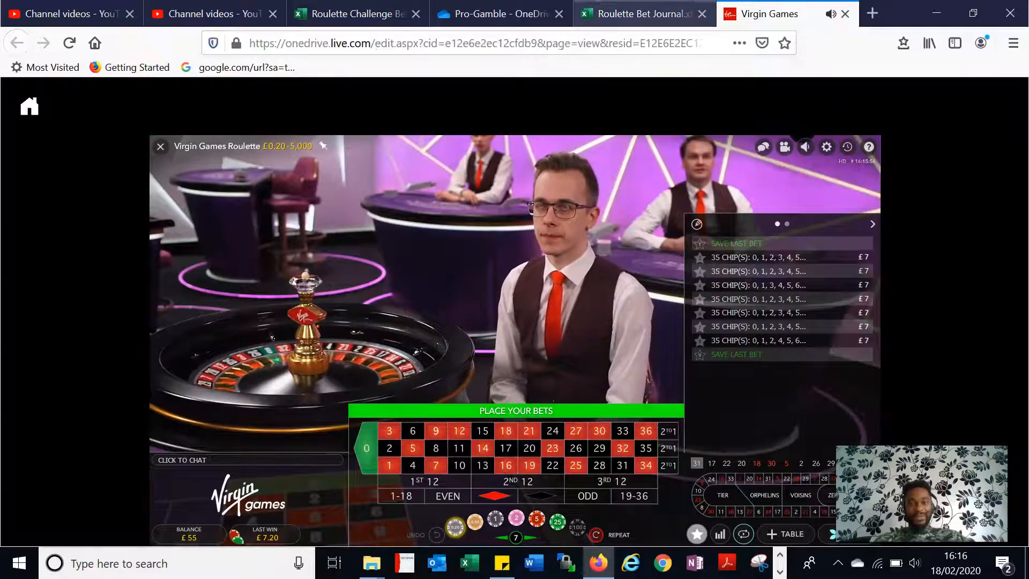
Record Day 35's £55 close P&L in J48 and £1 profit in L48
{"action": "left_click", "coordinate": [640, 13]}
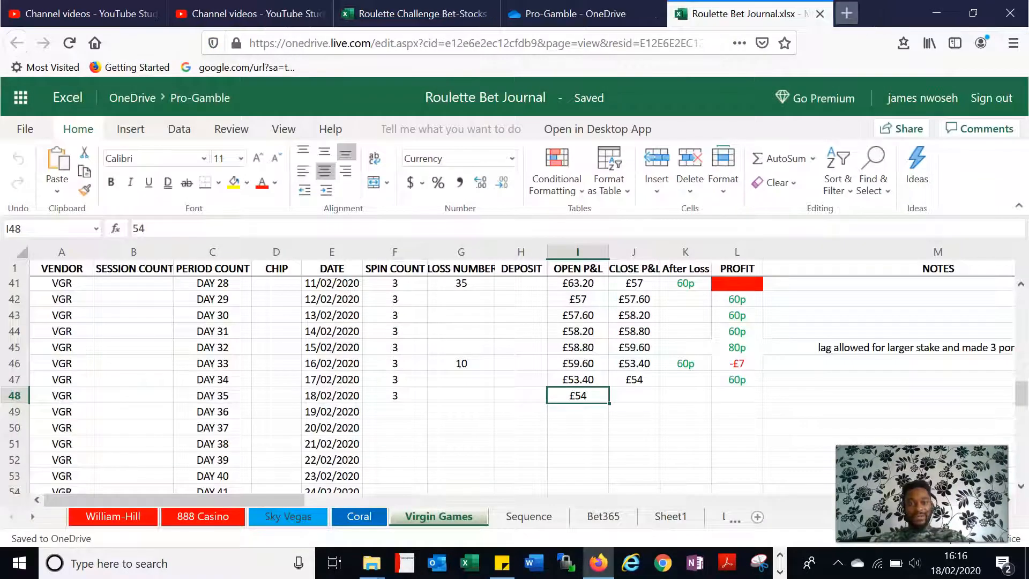
{"action": "left_click", "coordinate": [632, 395]}
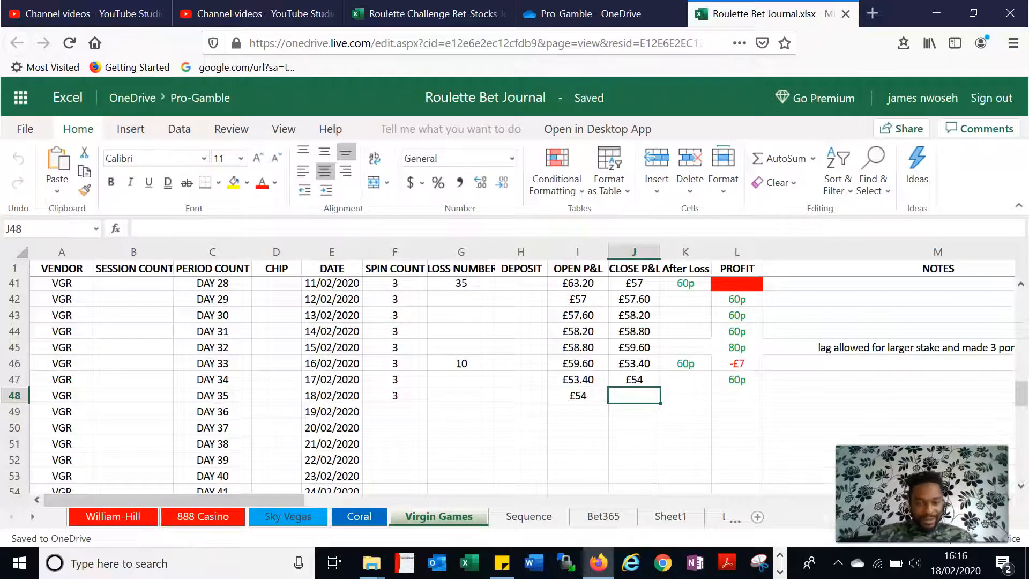
{"action": "type", "text": "£55"}
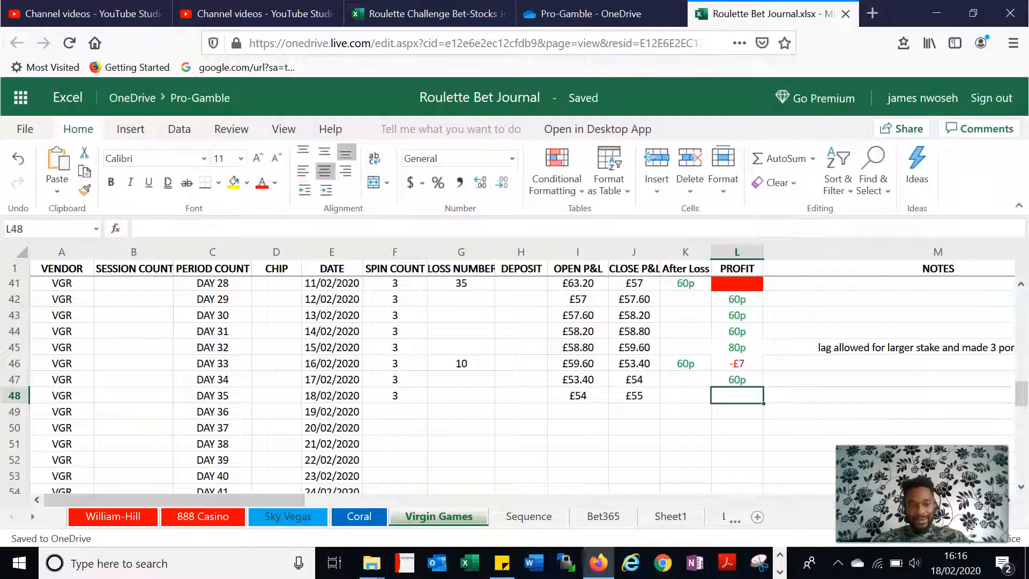
{"action": "type", "text": "£1"}
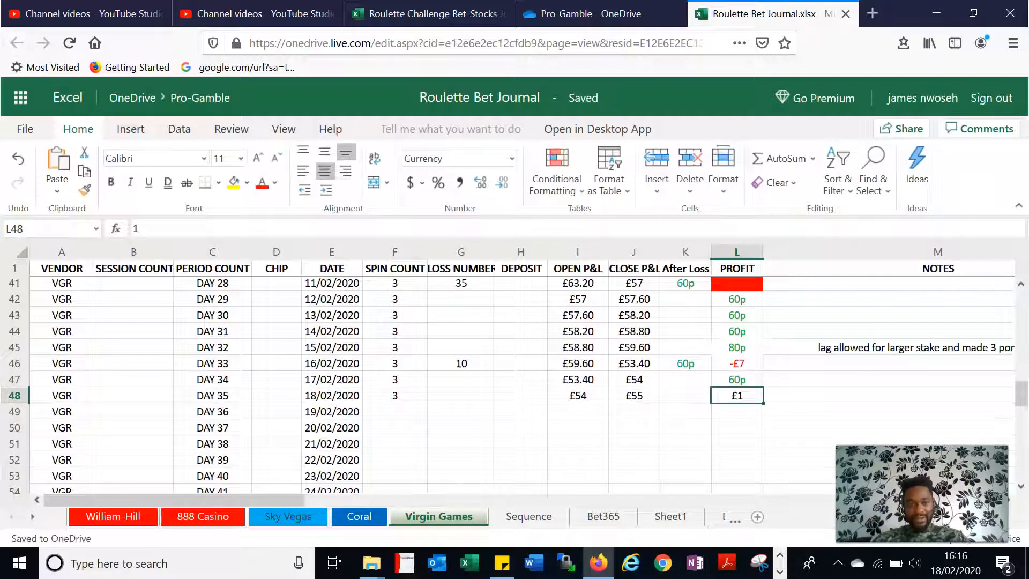
Colour the £1 profit in L48 green
{"action": "left_click", "coordinate": [275, 182]}
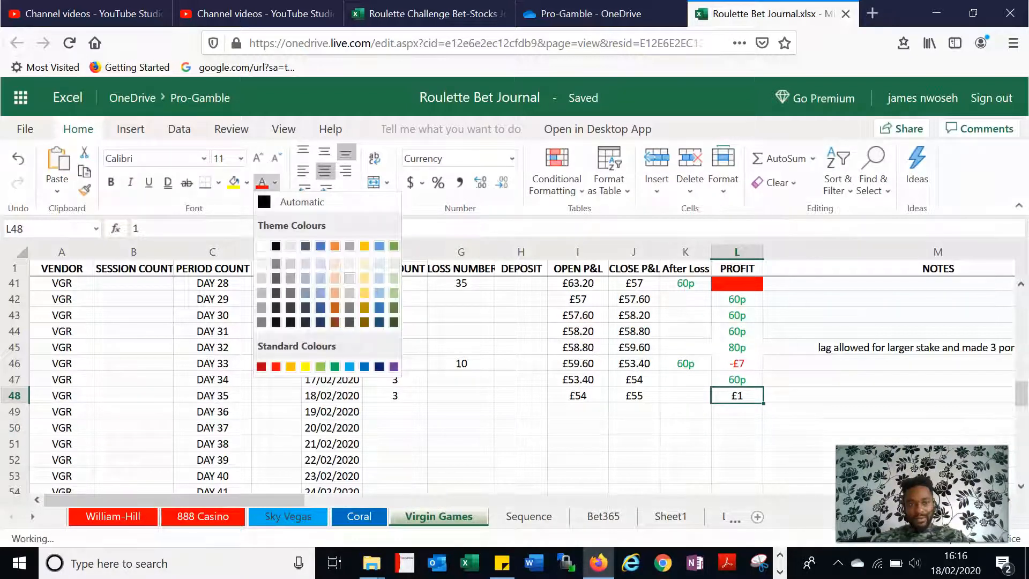
{"action": "left_click", "coordinate": [264, 202]}
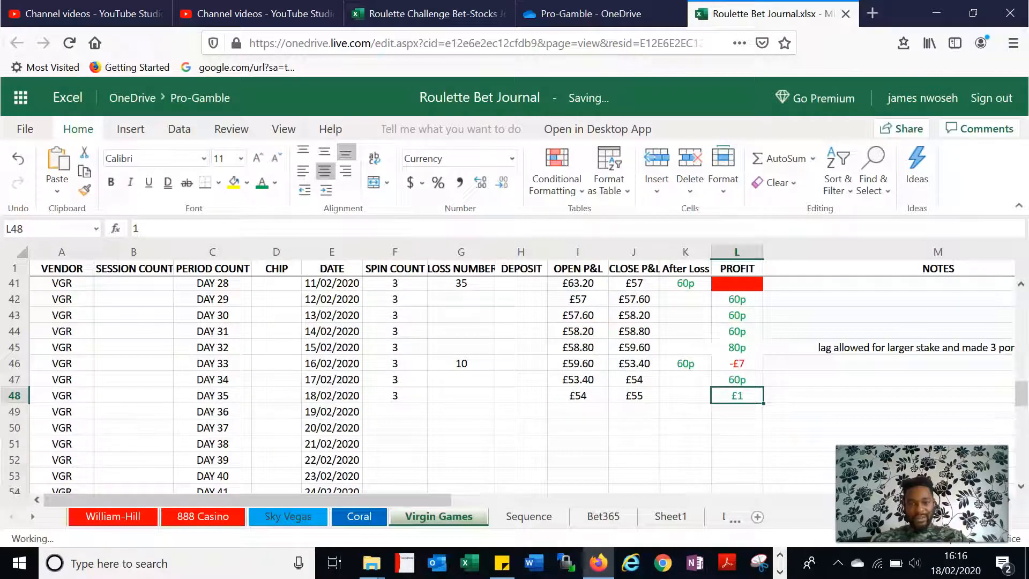
{"action": "left_click", "coordinate": [395, 396]}
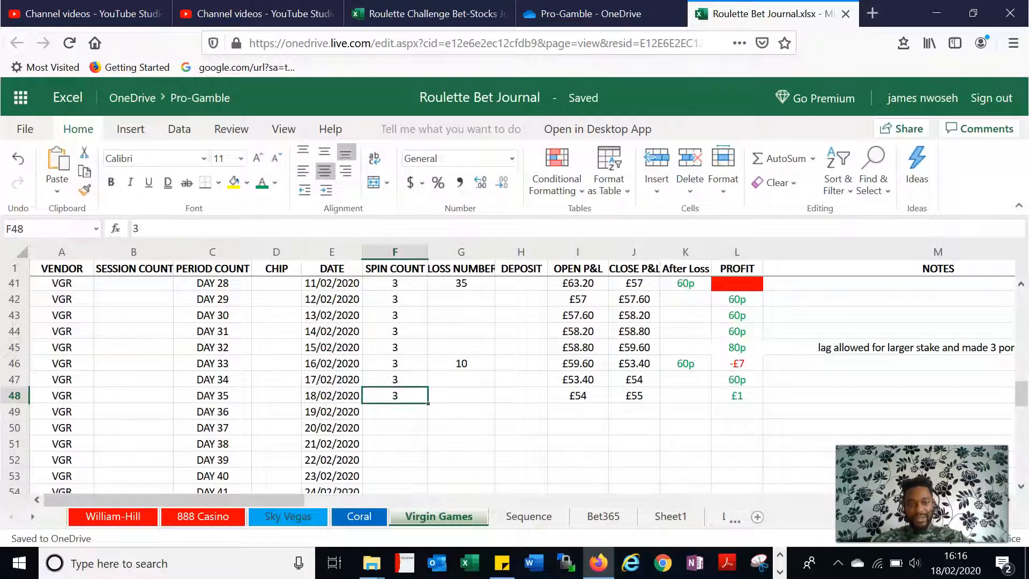